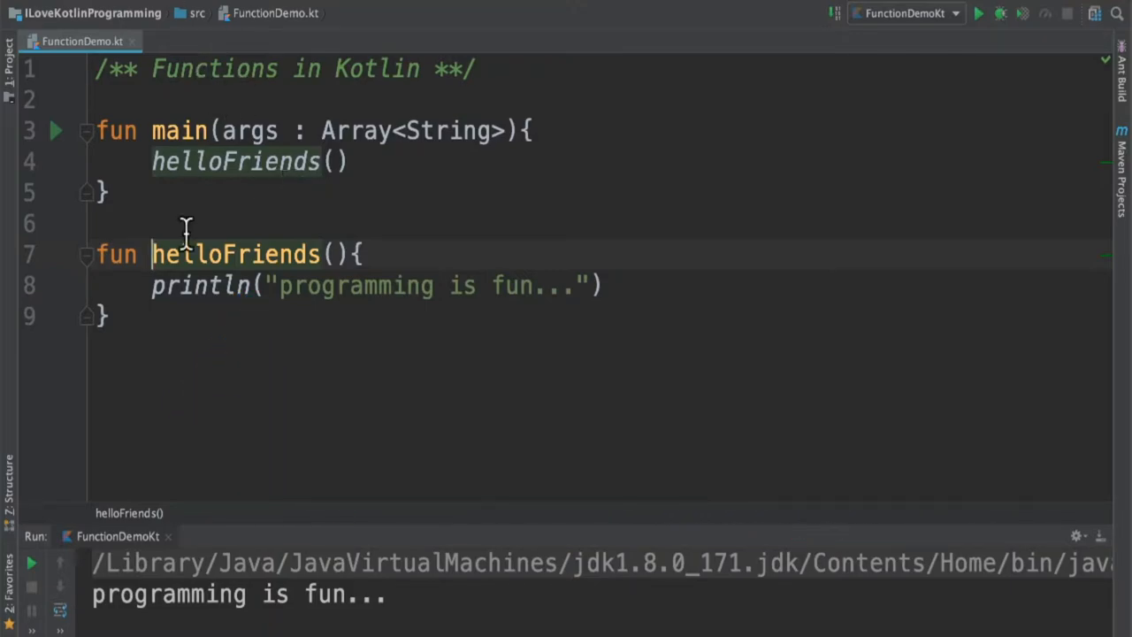
pyautogui.moveTo(219, 255)
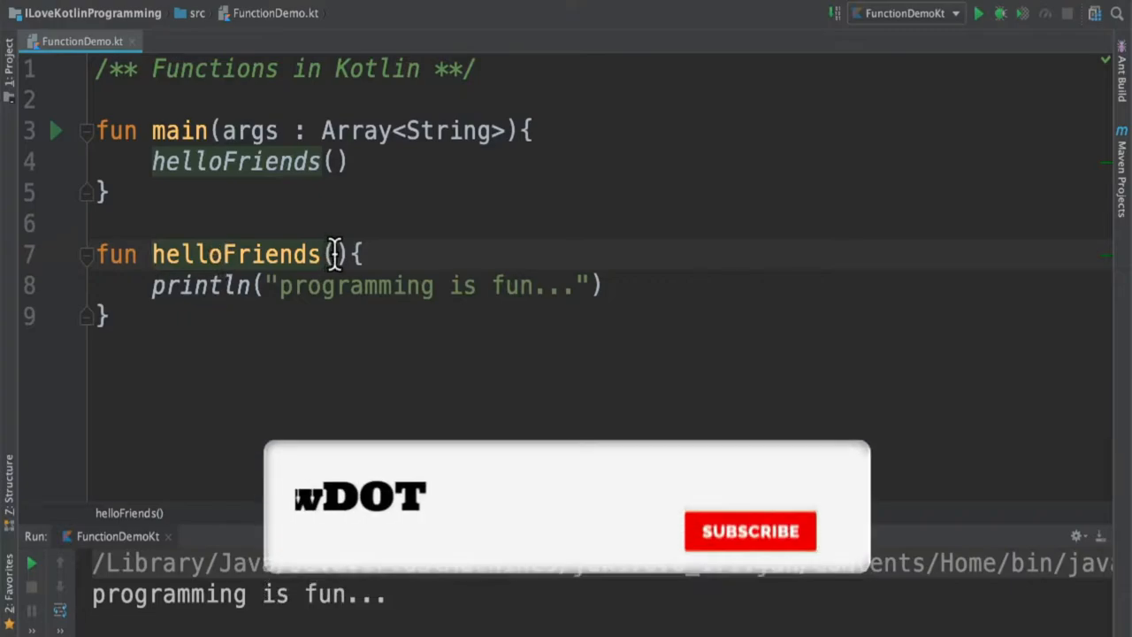
# Begin rewriting the helloFriends declaration into printWithSpace, adding an opening brace.
pyautogui.click(750, 531)
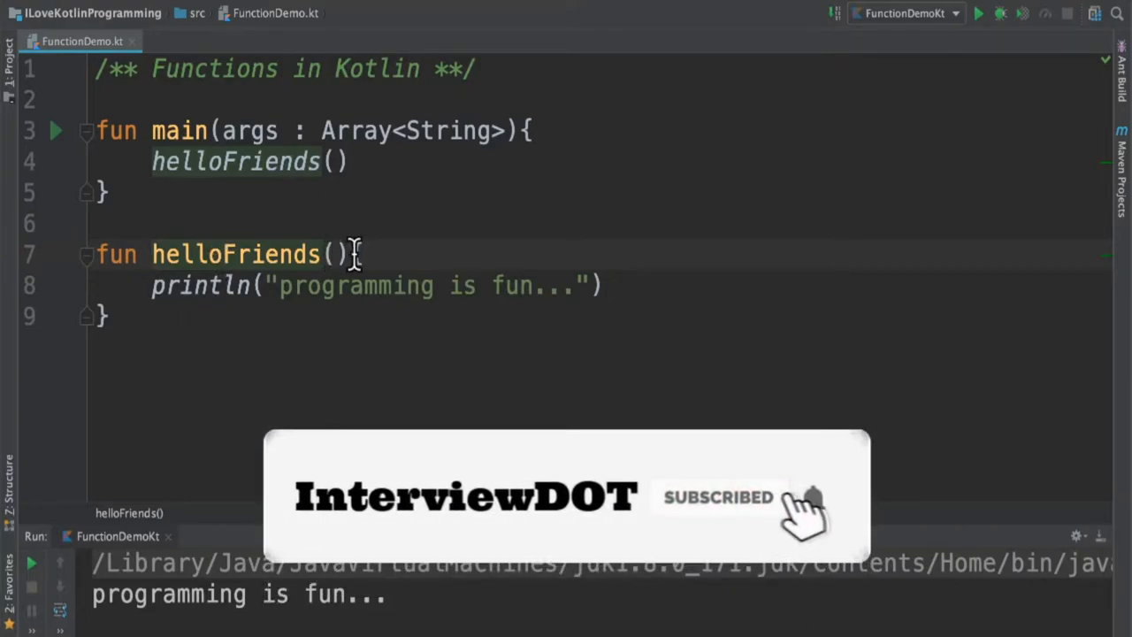
pyautogui.write('{')
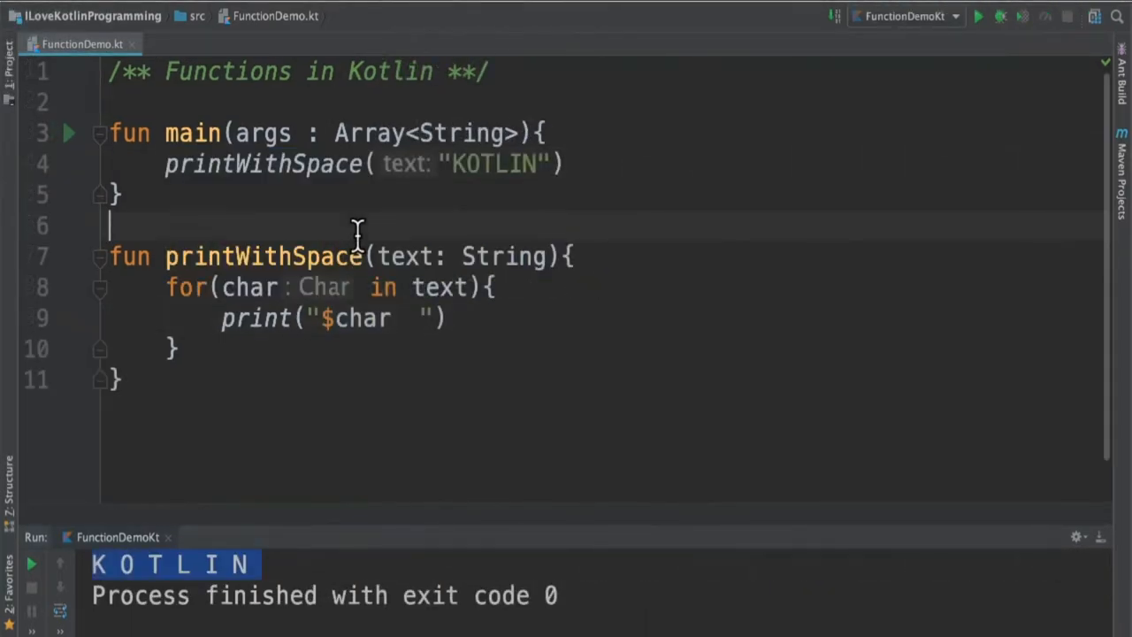
pyautogui.doubleClick(263, 163)
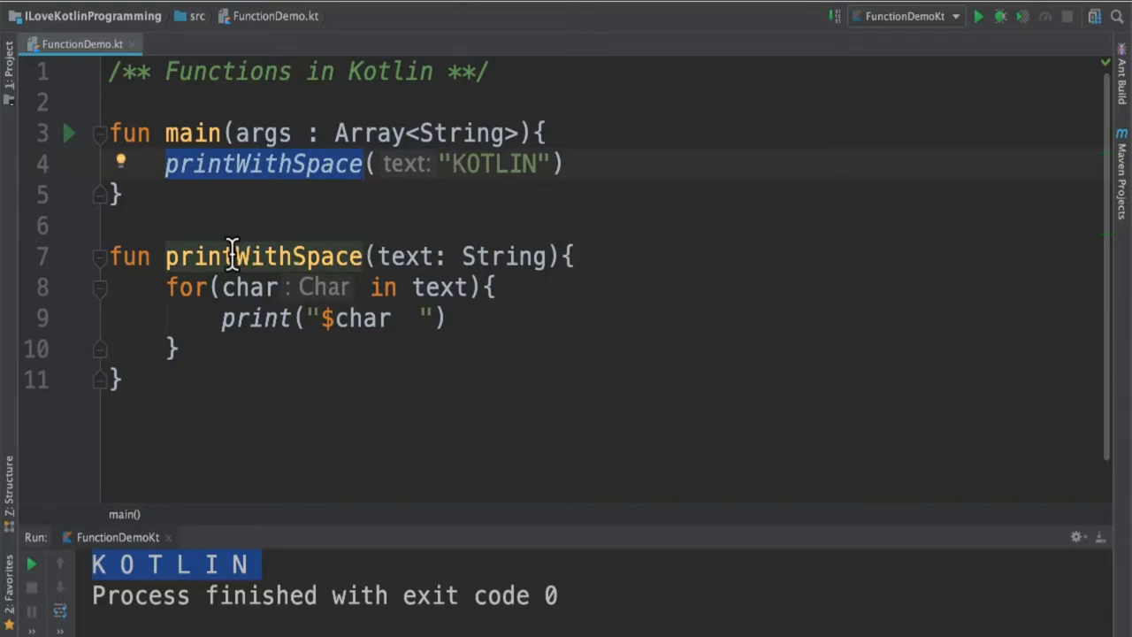
pyautogui.click(264, 256)
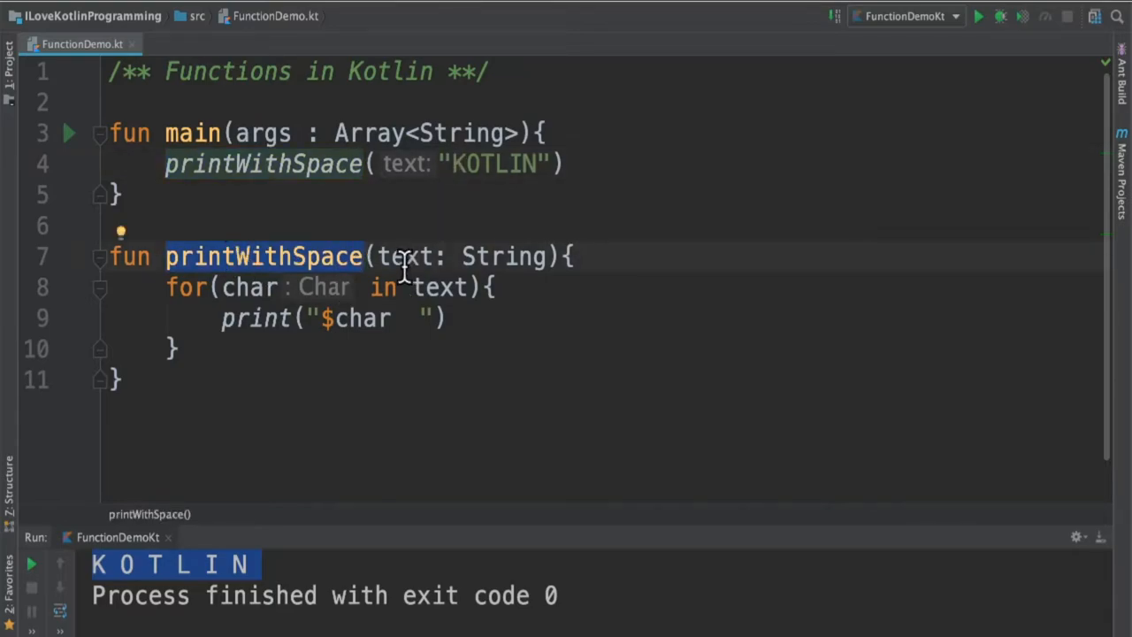
pyautogui.doubleClick(504, 256)
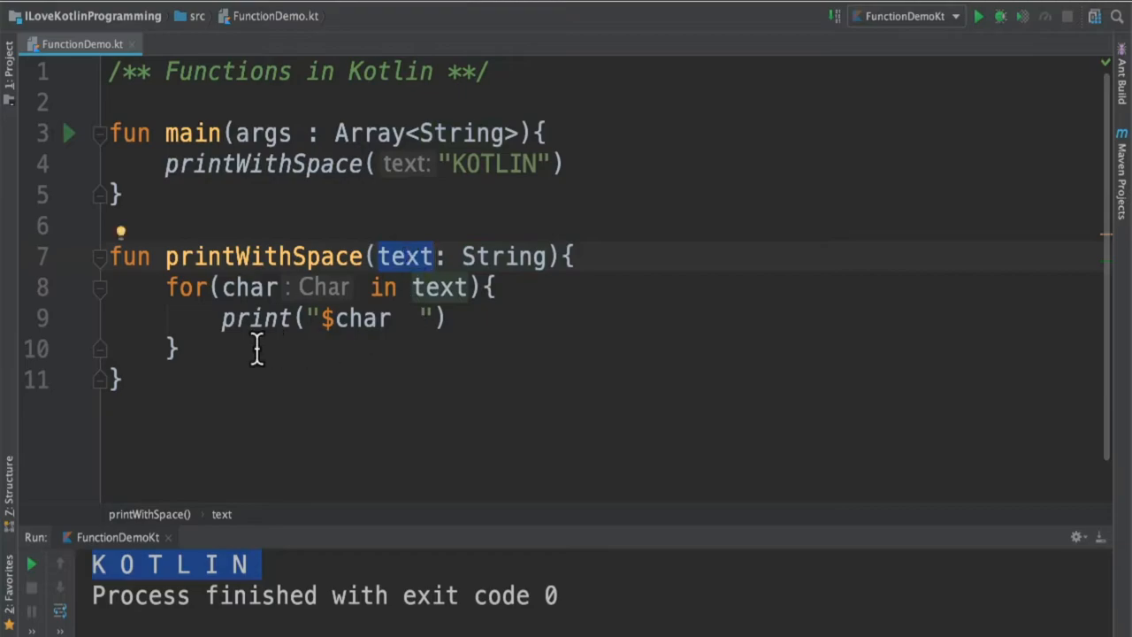
pyautogui.moveTo(270, 354)
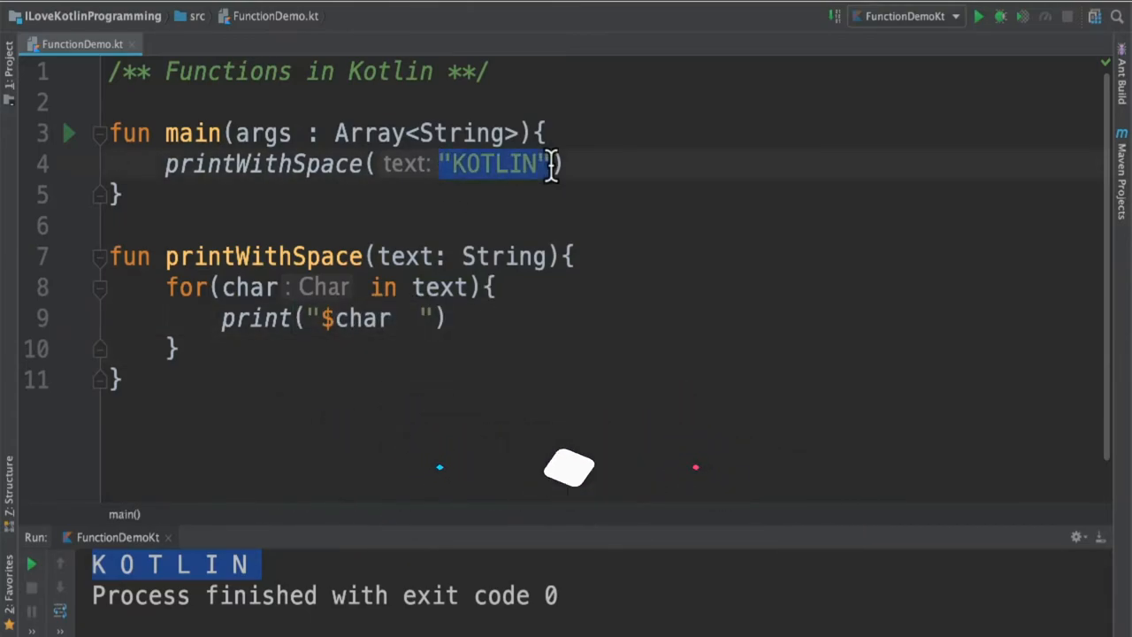
pyautogui.write('123')
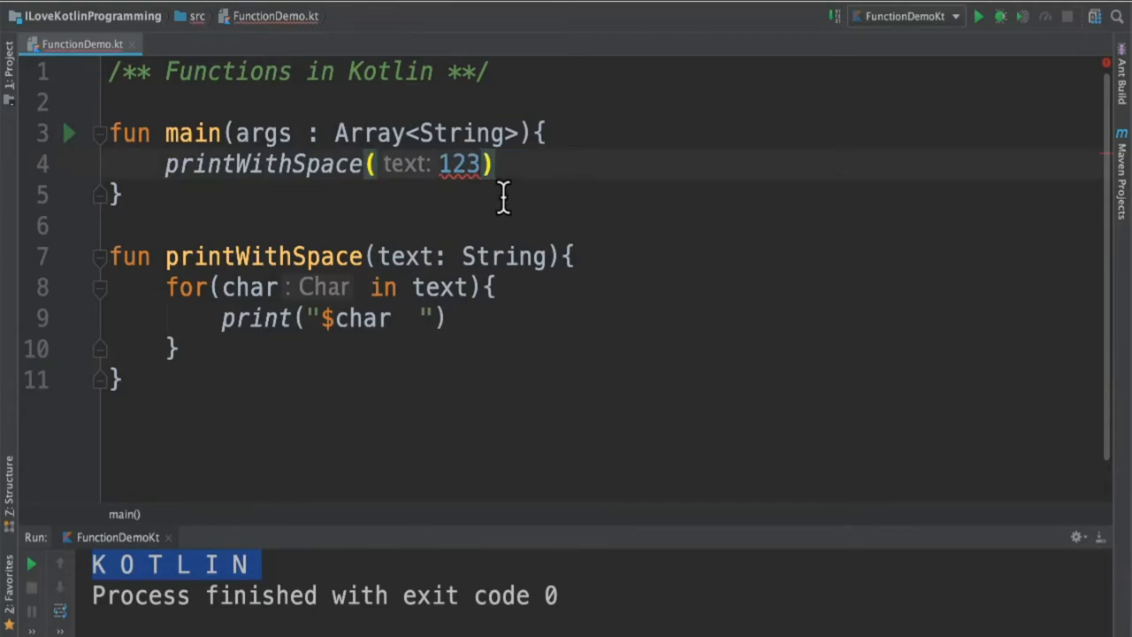
pyautogui.moveTo(460, 165)
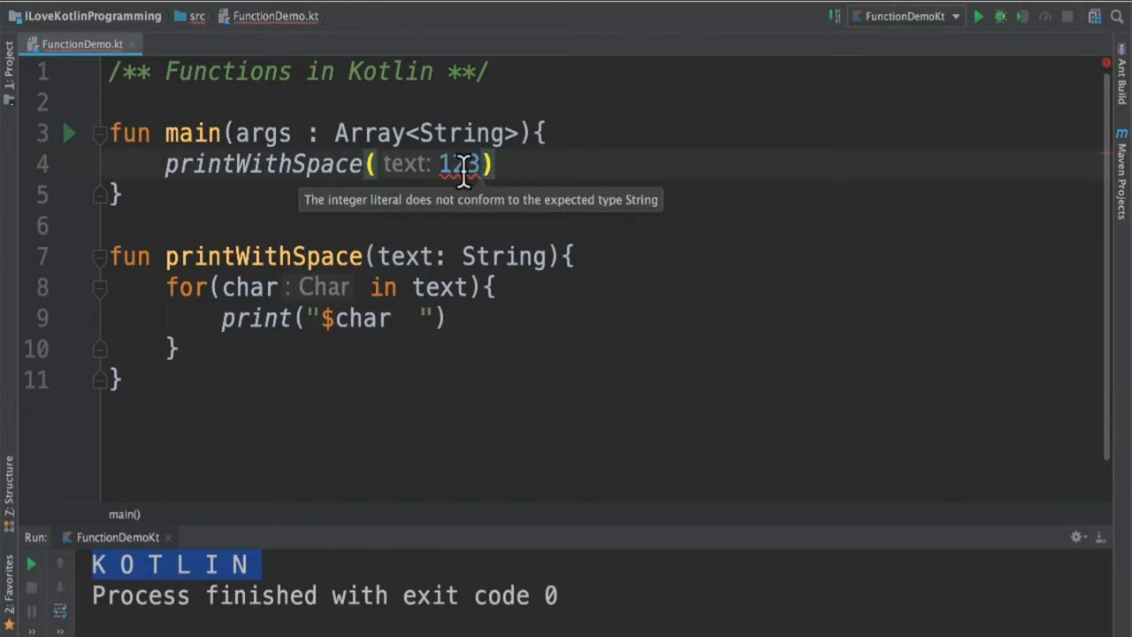
pyautogui.write('"KOTLIN"')
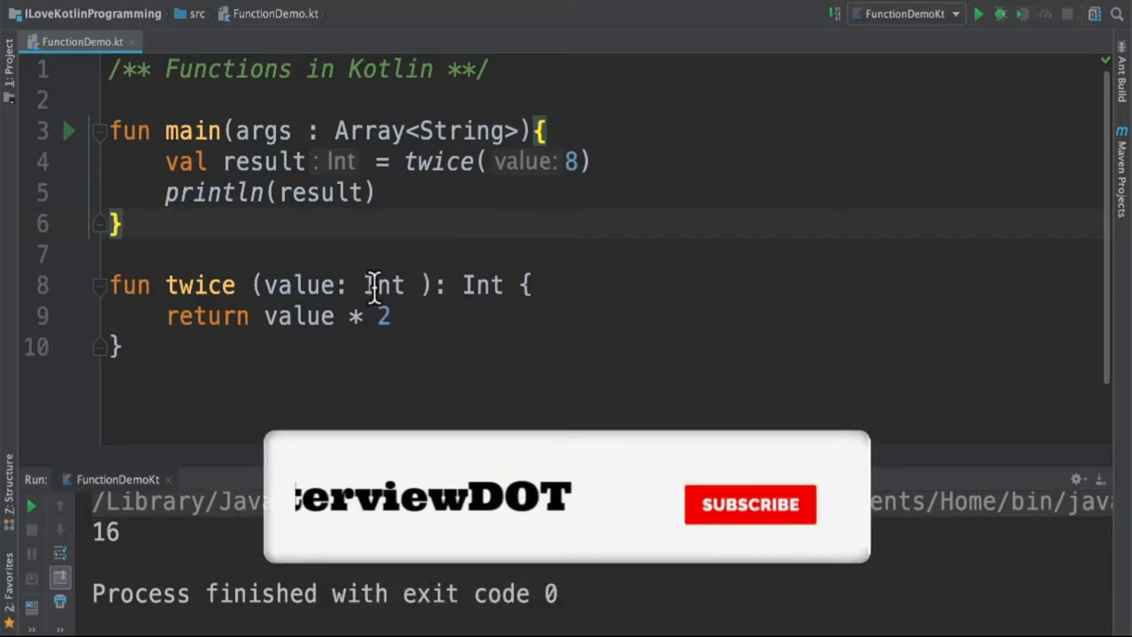
# Compare twice's Int parameter type with the inferred Int type of result.
pyautogui.click(749, 504)
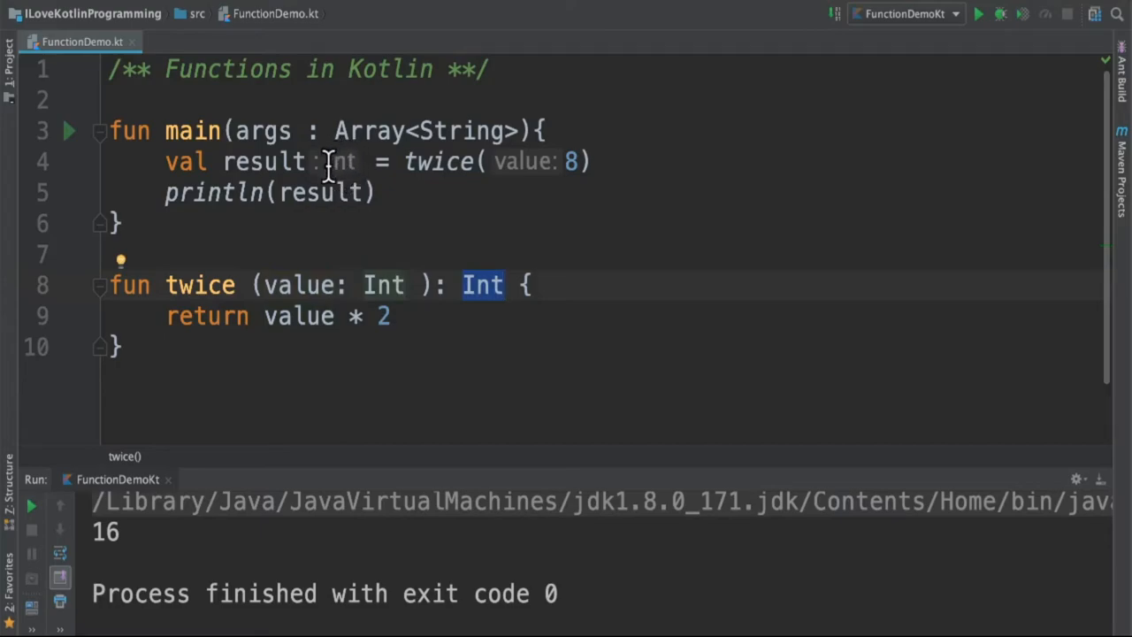
pyautogui.click(389, 315)
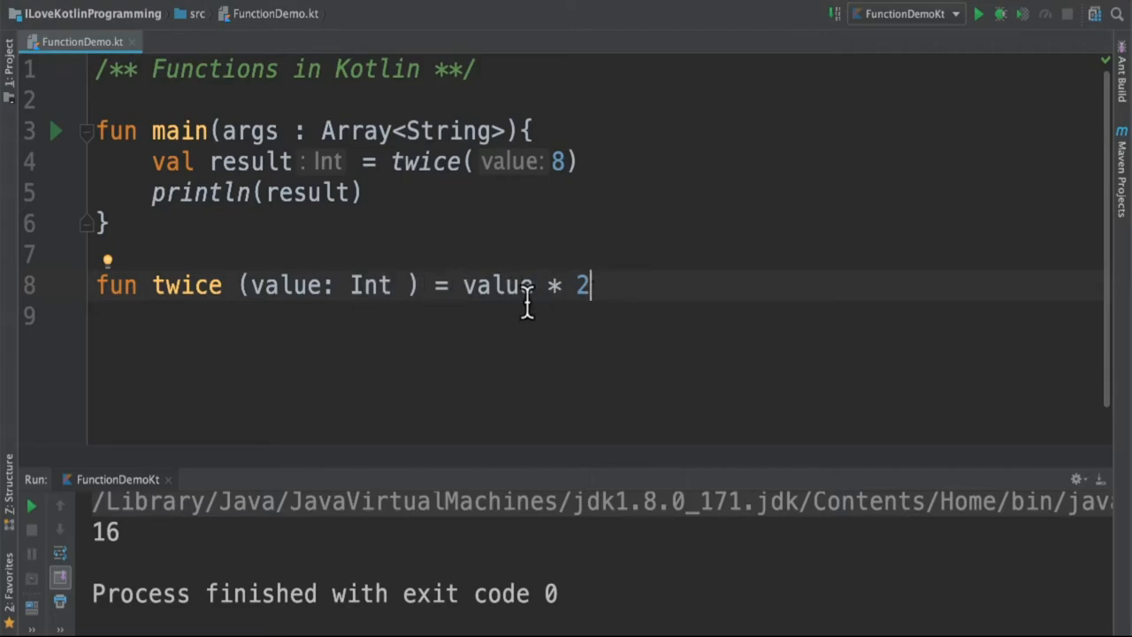
pyautogui.moveTo(515, 285)
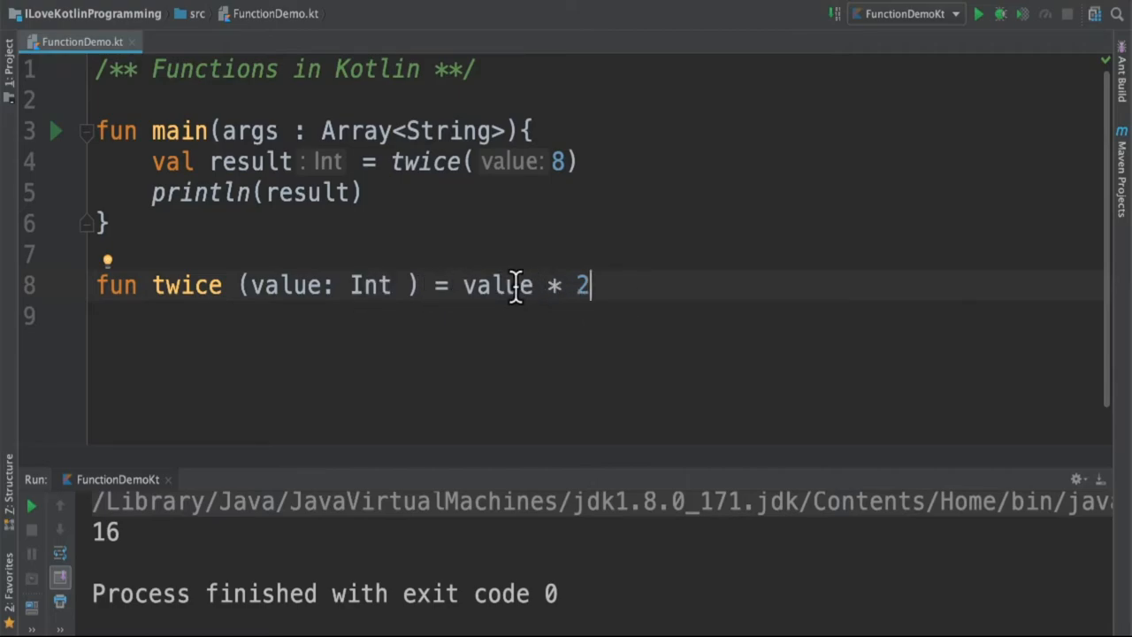
pyautogui.moveTo(427, 285)
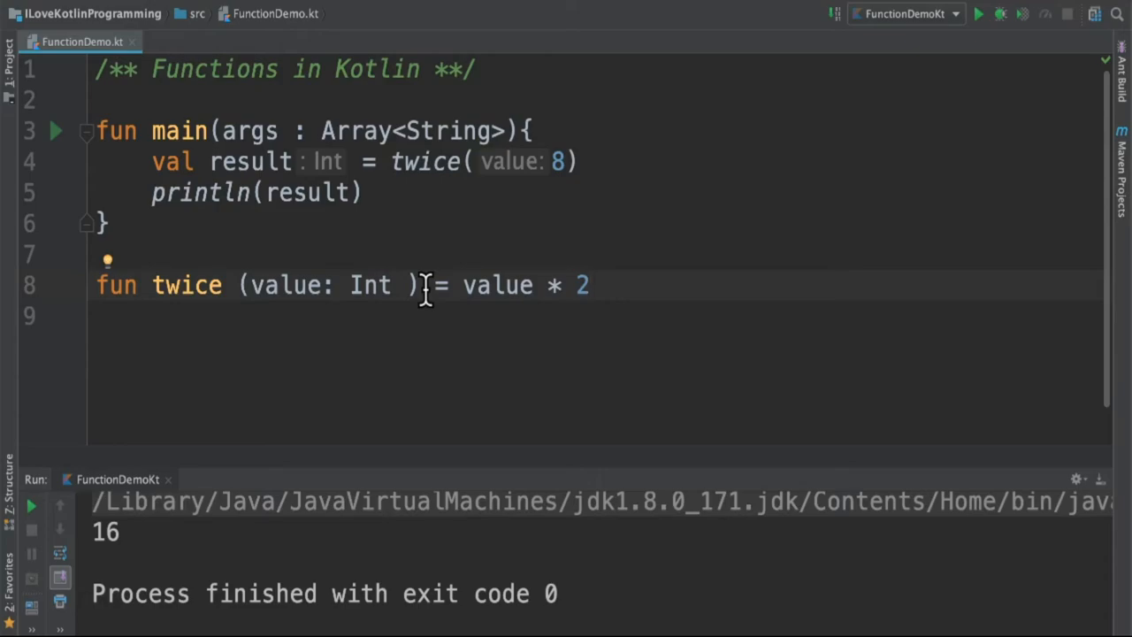
# Select the value parameter in fun twice(value: Int) = value * 2.
pyautogui.doubleClick(285, 285)
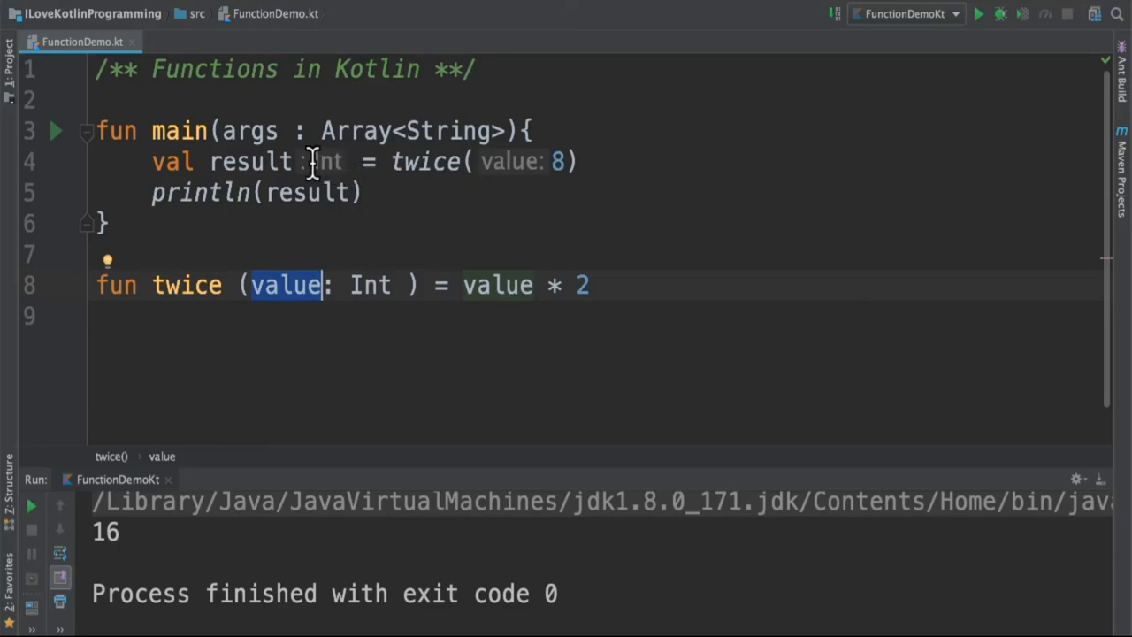
pyautogui.moveTo(325, 193)
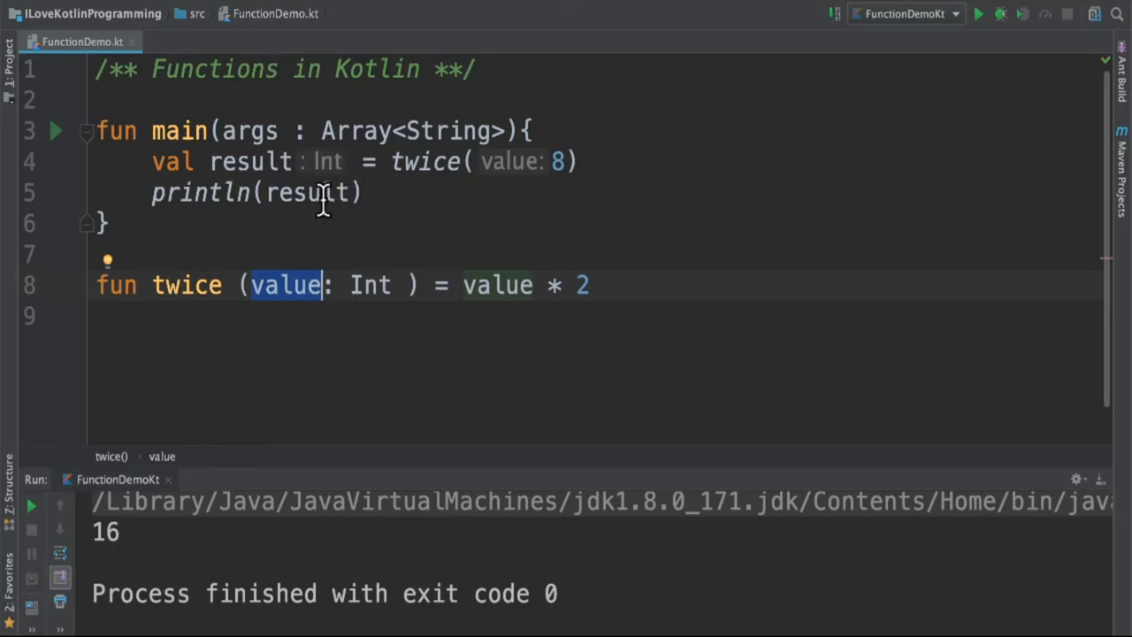